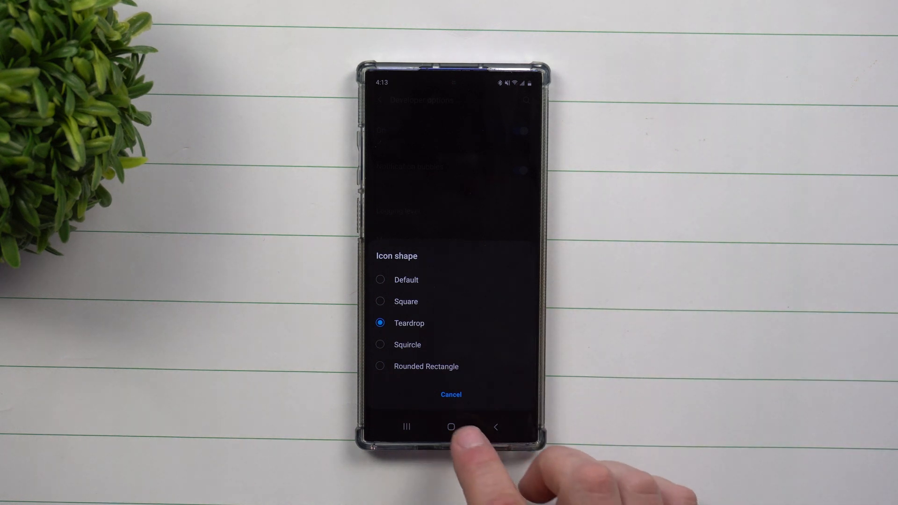
# - Leave the Icon shape dialog with Teardrop kept and return to the home screen
pyautogui.click(450, 427)
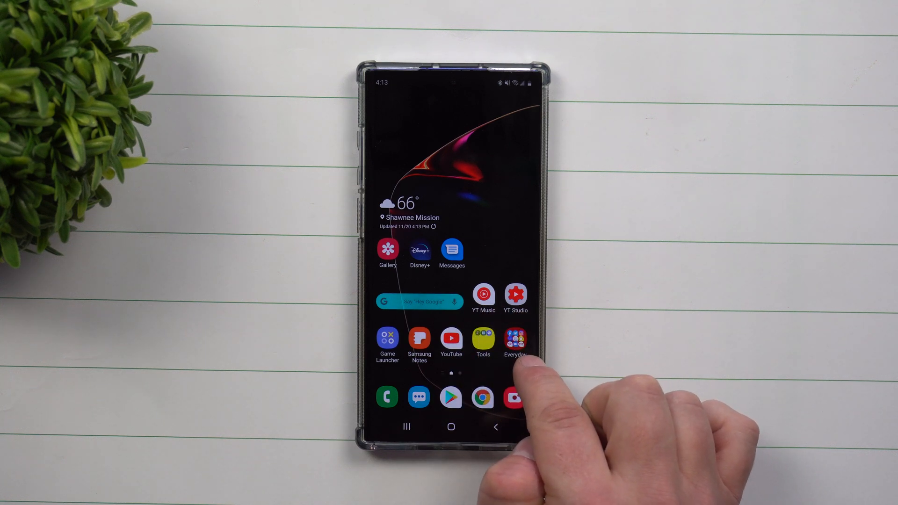
# - Pull the quick settings panel down over the home screen
pyautogui.click(514, 338)
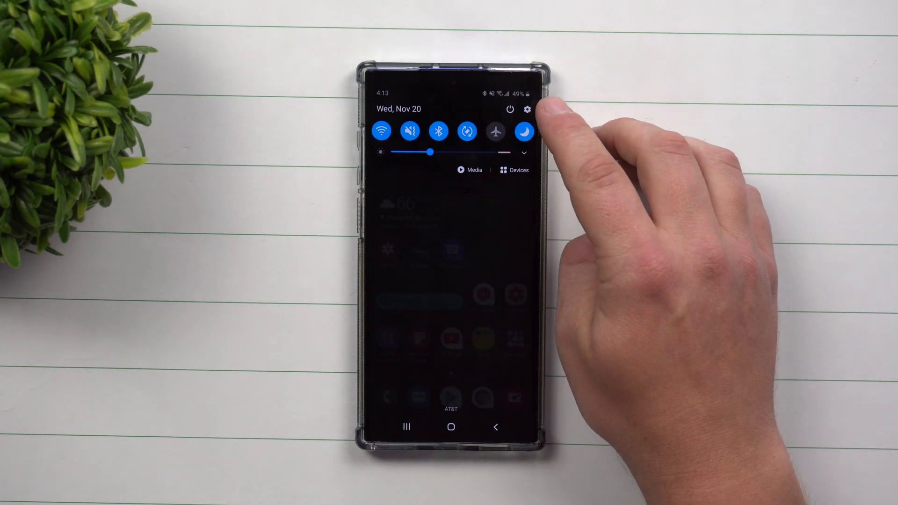
# - Go from the gear shortcut into Settings and reach Developer options at the bottom
pyautogui.click(527, 109)
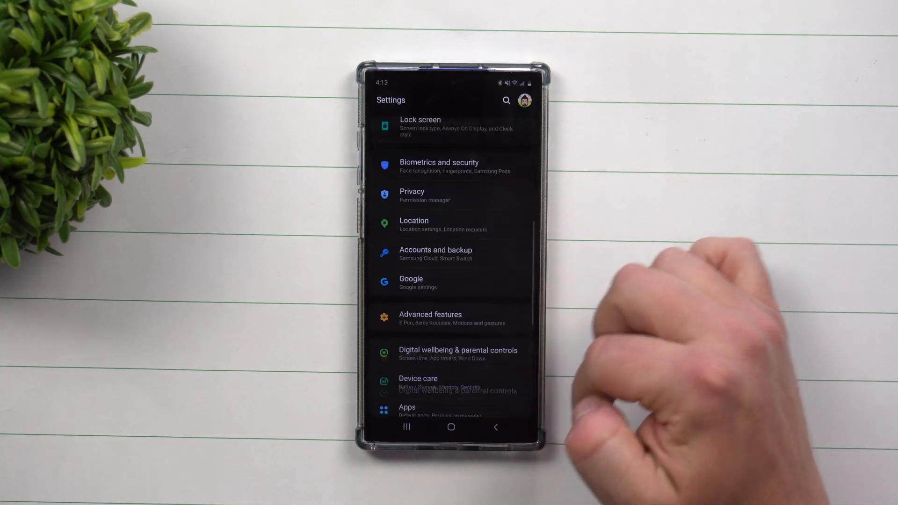
pyautogui.scroll(-3)
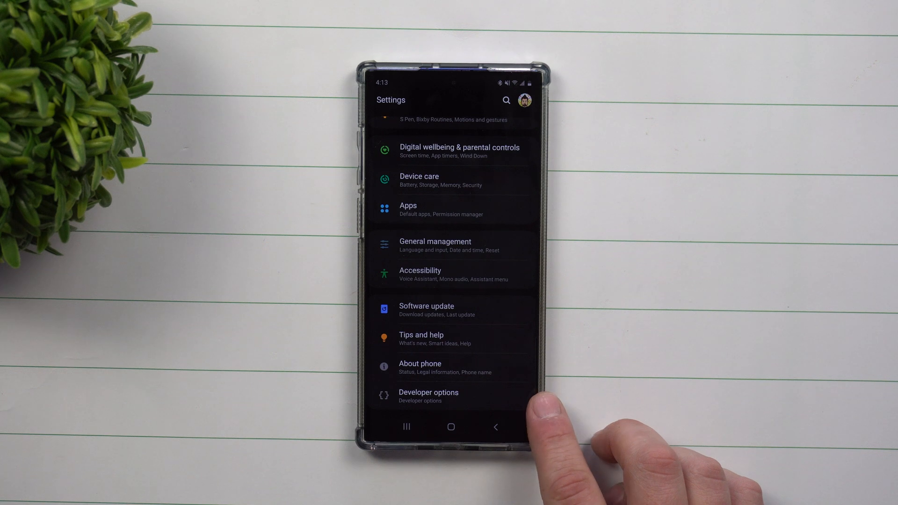
pyautogui.click(428, 392)
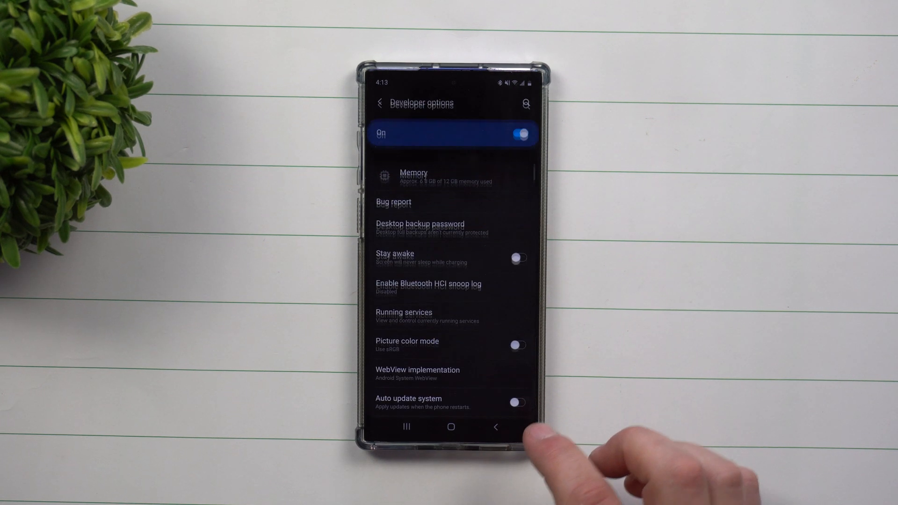
# - Reach the Theming section and bring up the Icon shape choices showing Teardrop
pyautogui.scroll(-3)
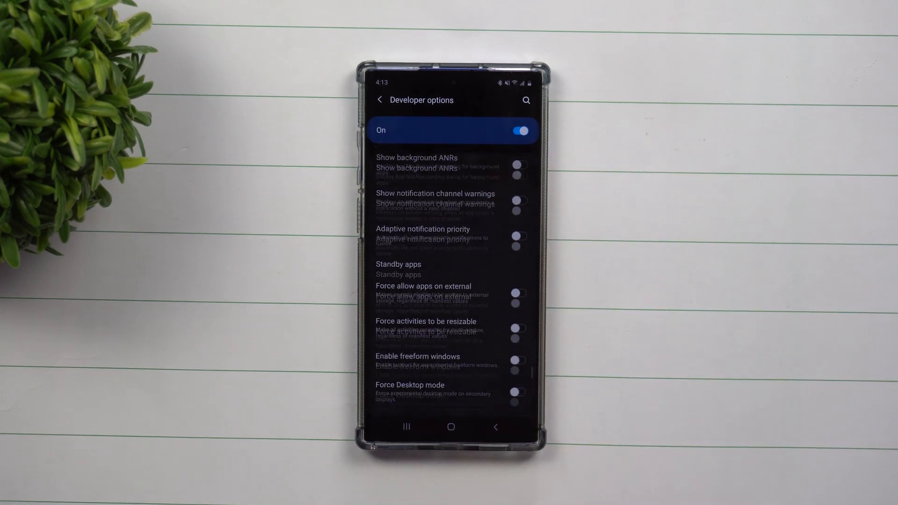
pyautogui.scroll(-3)
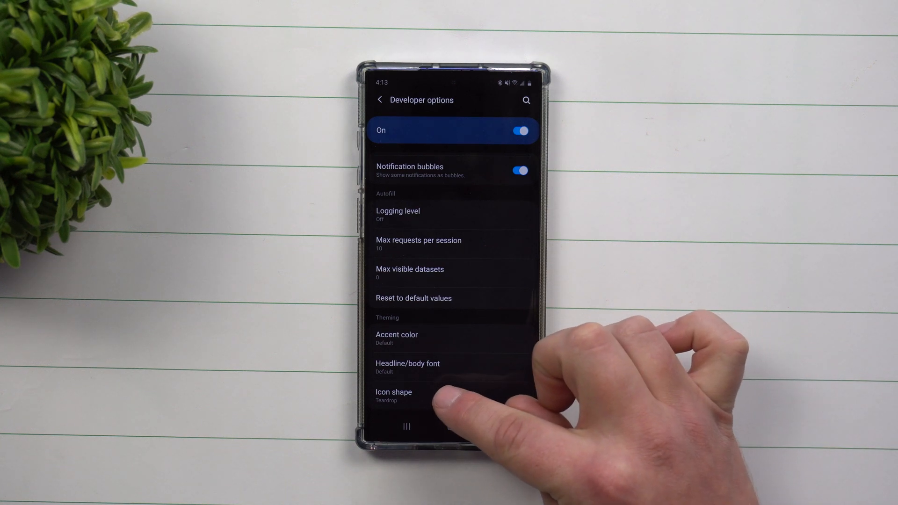
pyautogui.click(394, 394)
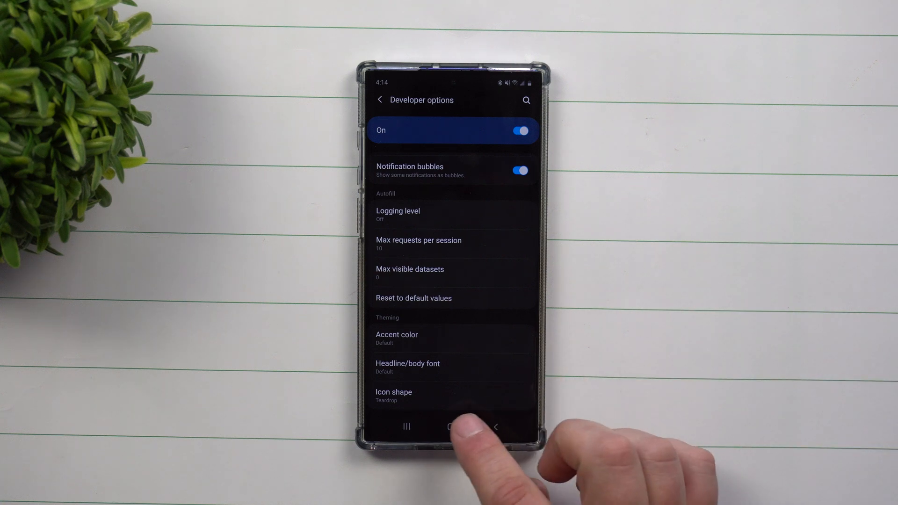
# - Return home, restart via the power menu, then check the new icons in Game Launcher
pyautogui.click(451, 427)
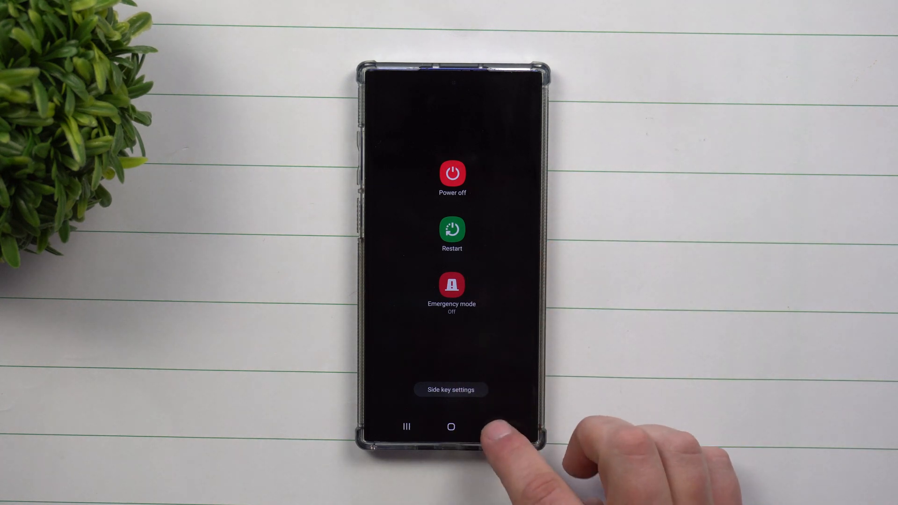
pyautogui.click(451, 427)
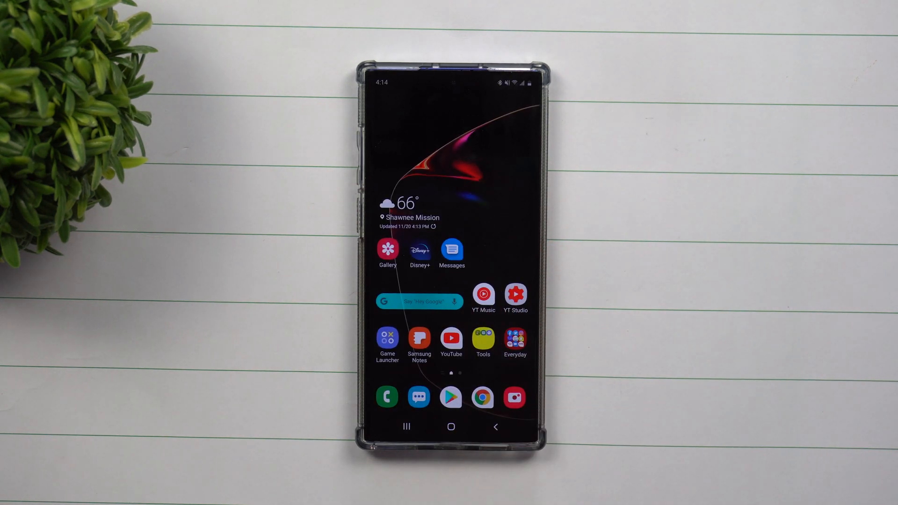
pyautogui.click(388, 340)
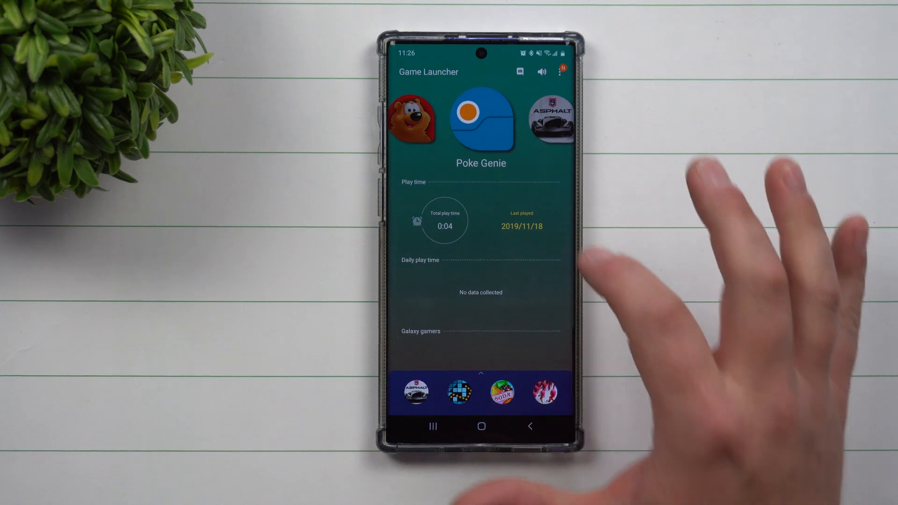